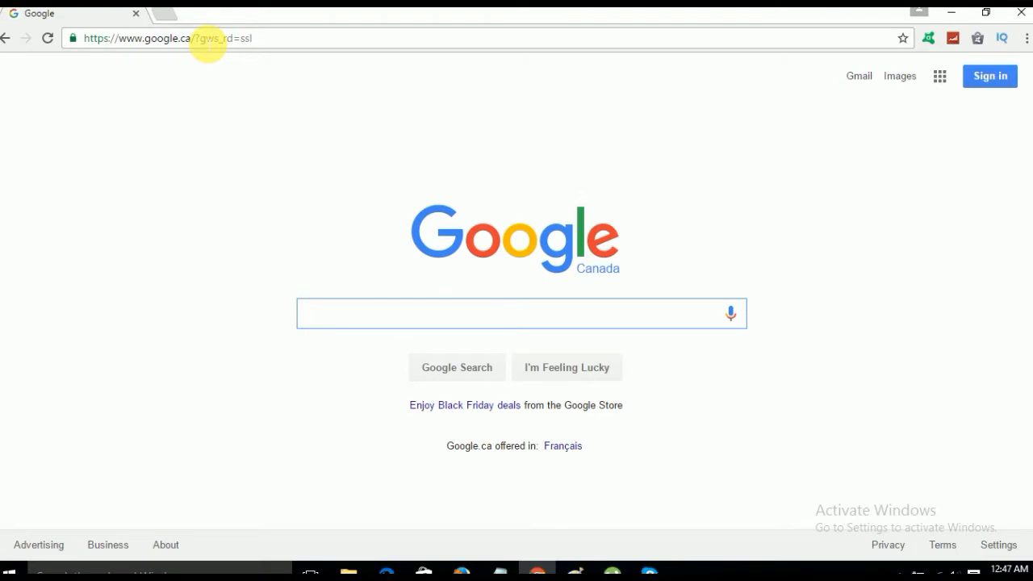
Open Chrome Settings from the three-dot menu and scroll down to the People section
{"action": "left_click", "coordinate": [520, 313]}
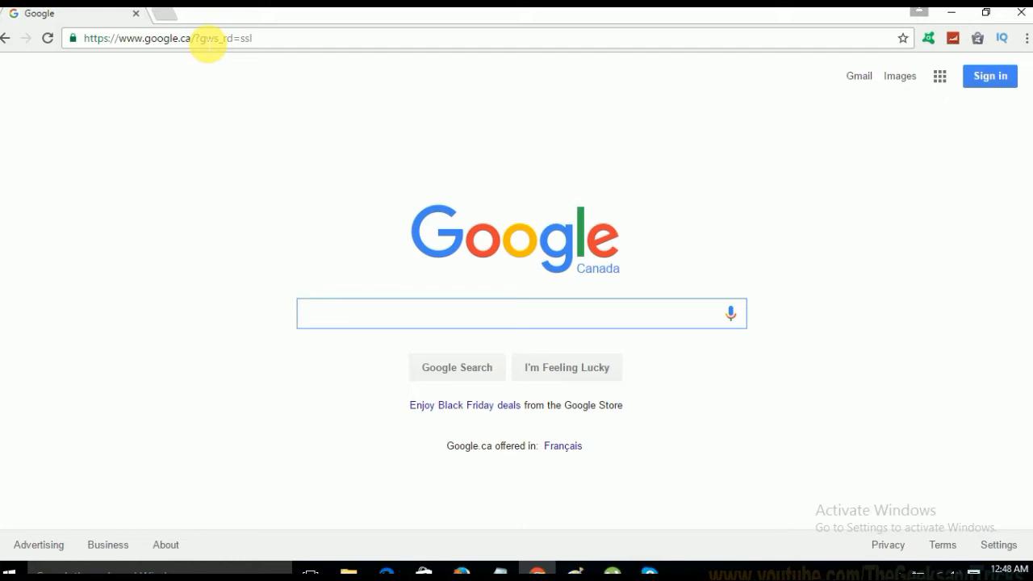
{"action": "left_click", "coordinate": [520, 313]}
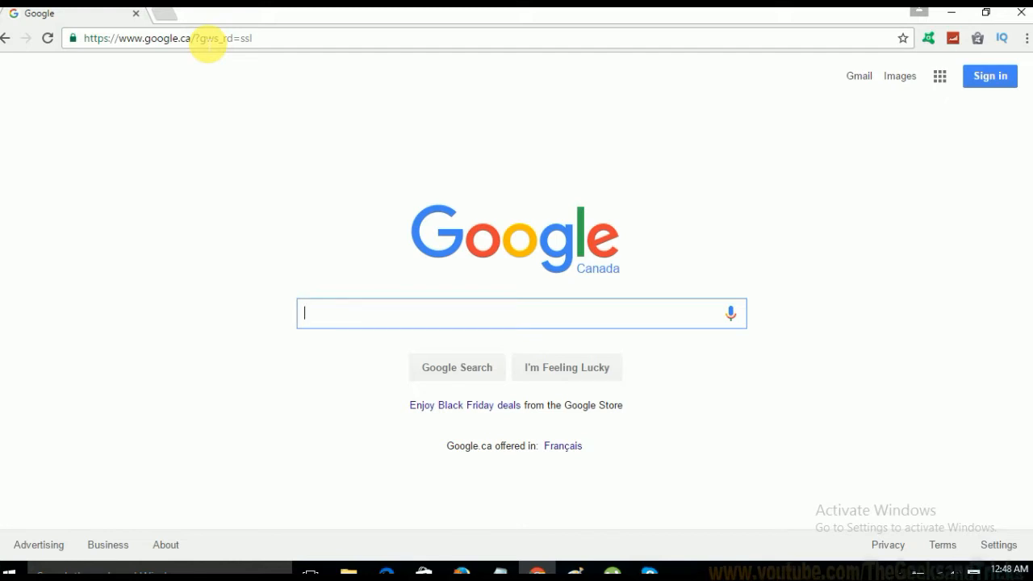
{"action": "mouse_move", "coordinate": [670, 208]}
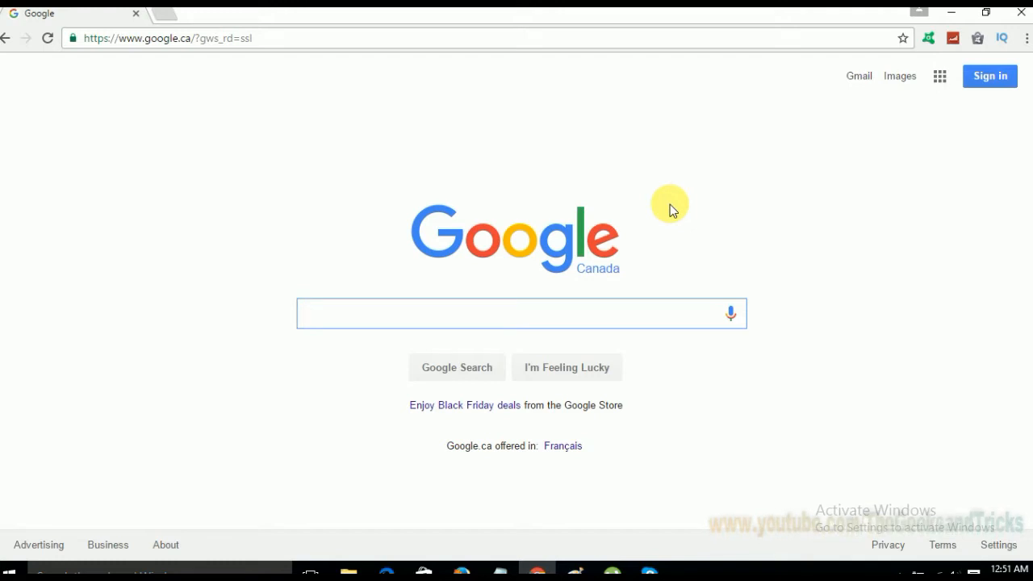
{"action": "left_click", "coordinate": [516, 313]}
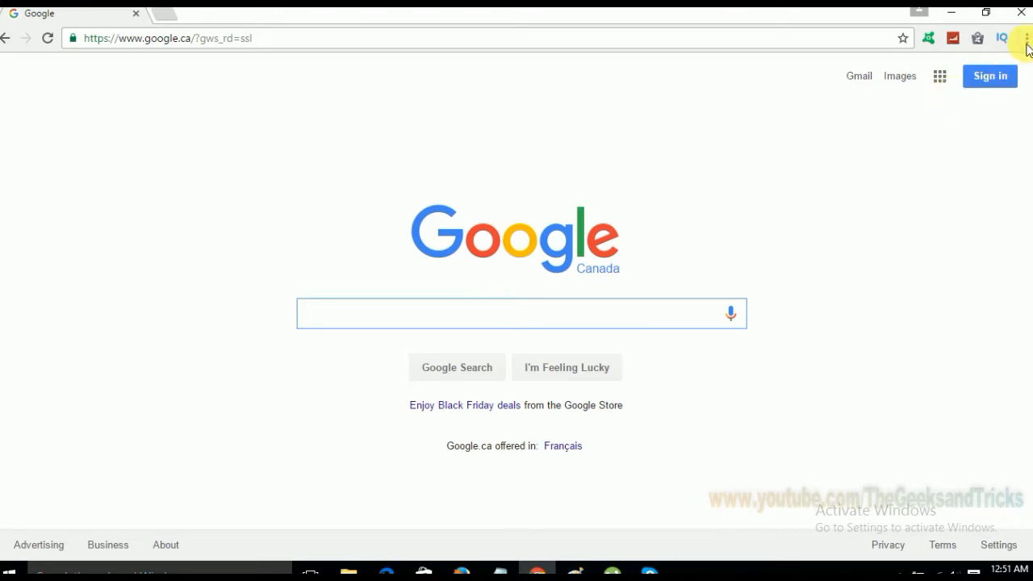
{"action": "left_click", "coordinate": [1024, 37]}
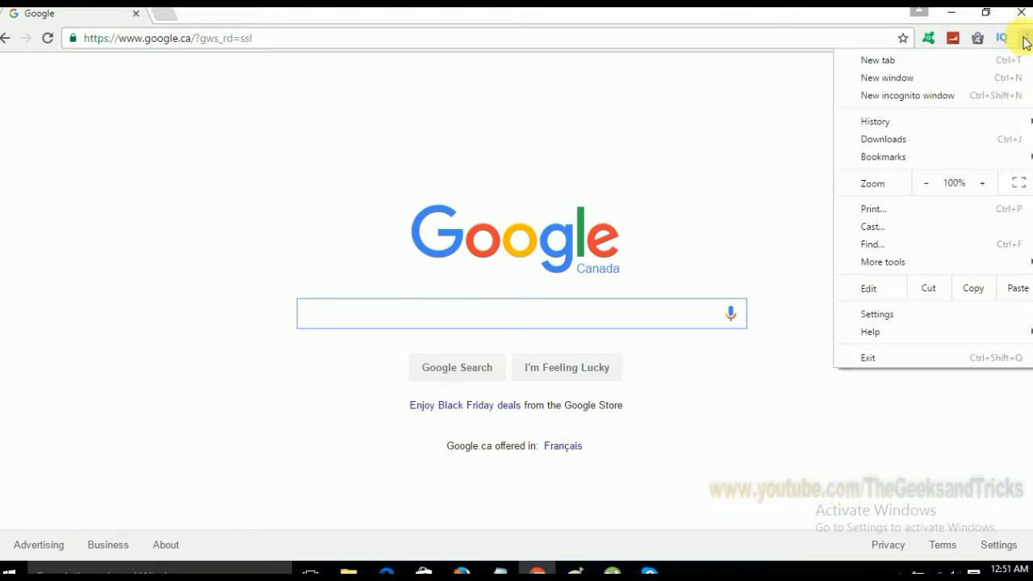
{"action": "mouse_move", "coordinate": [898, 322]}
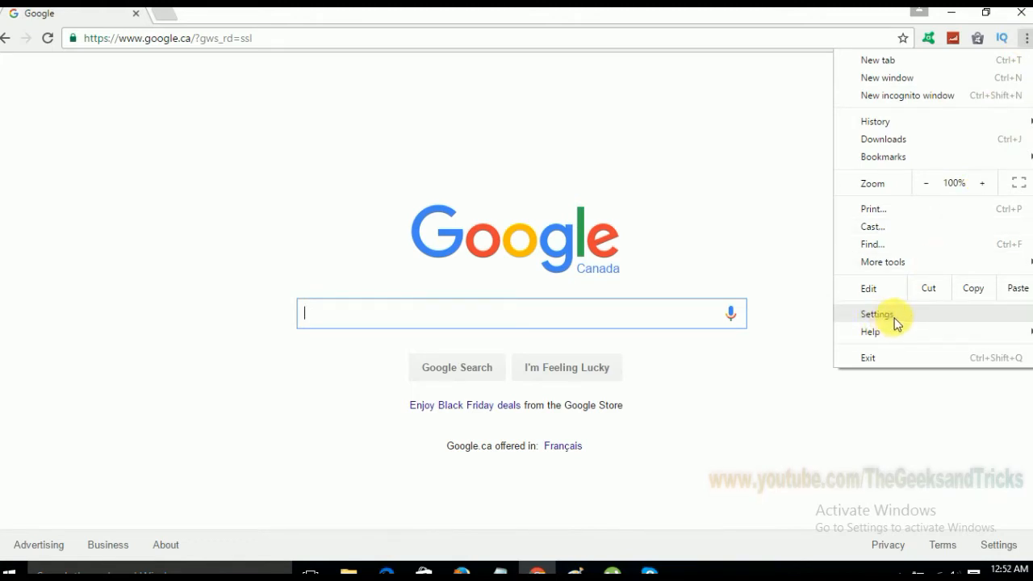
{"action": "left_click", "coordinate": [876, 314]}
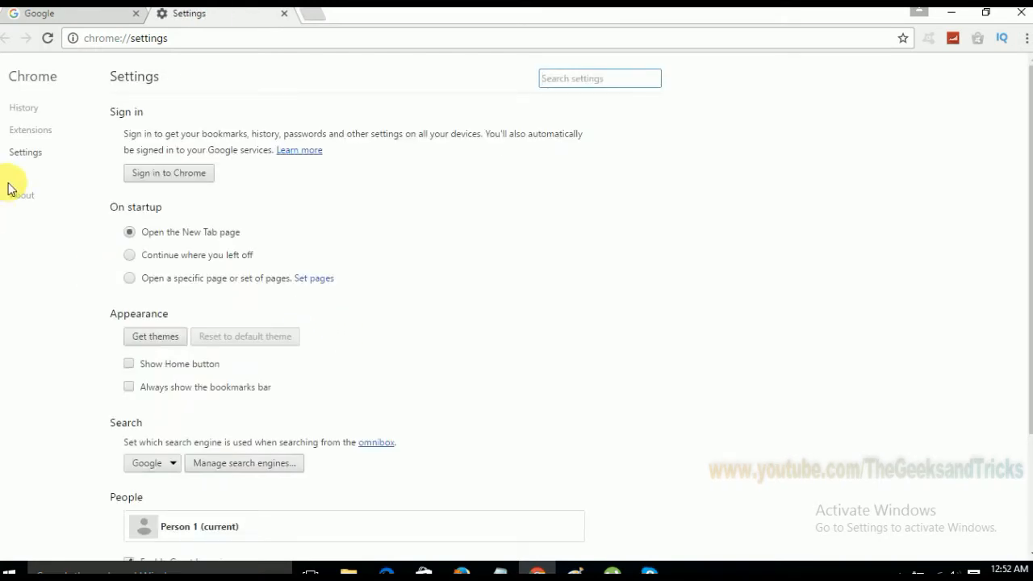
{"action": "scroll", "scroll_direction": "down", "scroll_amount": 3}
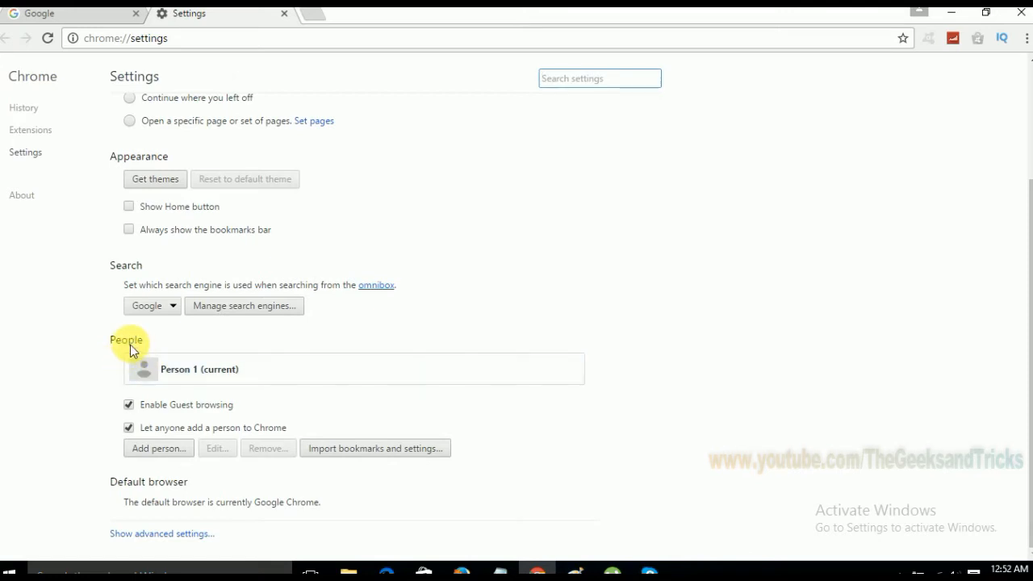
{"action": "mouse_move", "coordinate": [177, 369]}
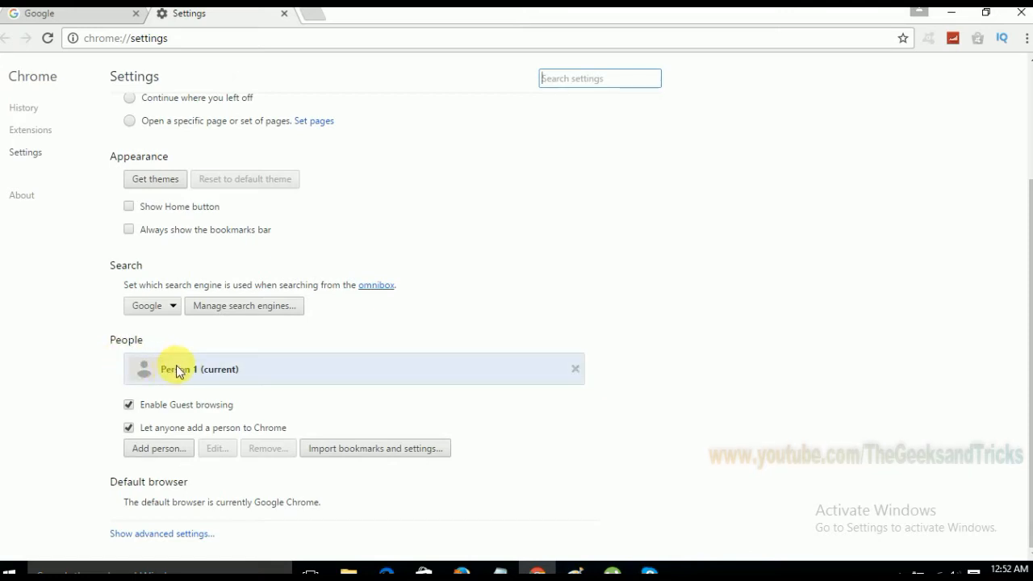
{"action": "mouse_move", "coordinate": [224, 375]}
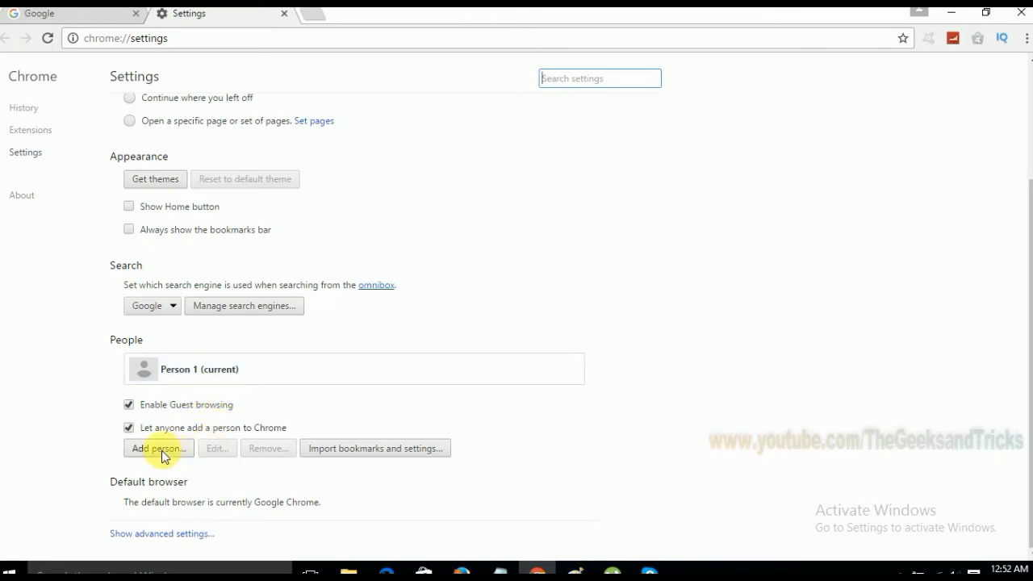
Add a person named 'Dad' with the dark-haired man avatar and a desktop shortcut
{"action": "left_click", "coordinate": [159, 448]}
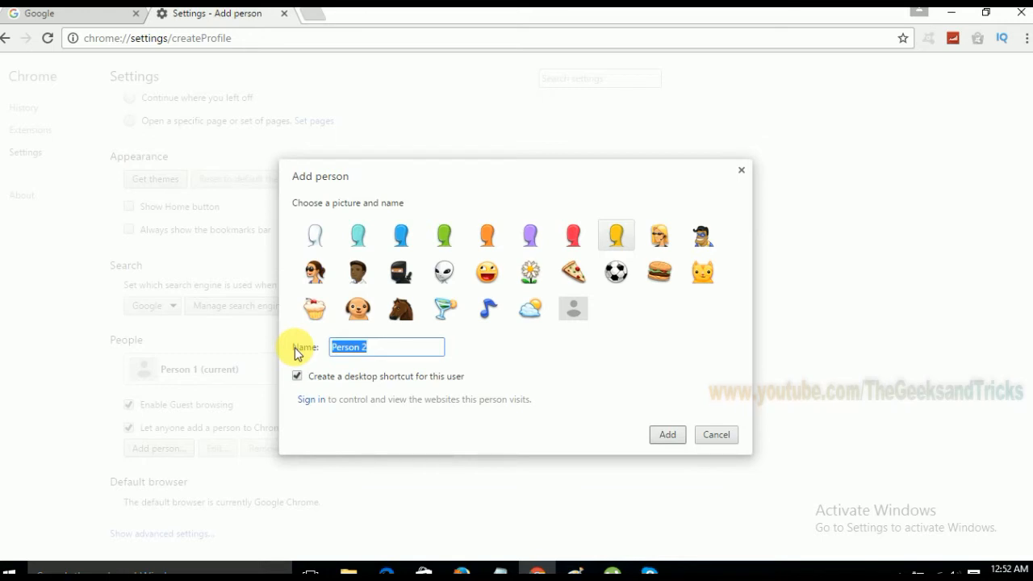
{"action": "type", "text": "Da"}
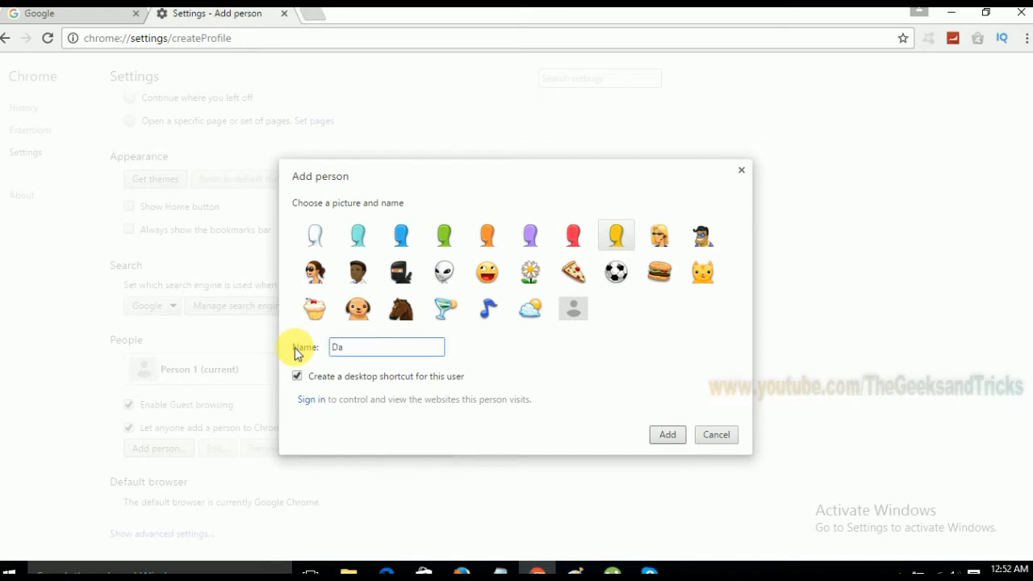
{"action": "type", "text": "d"}
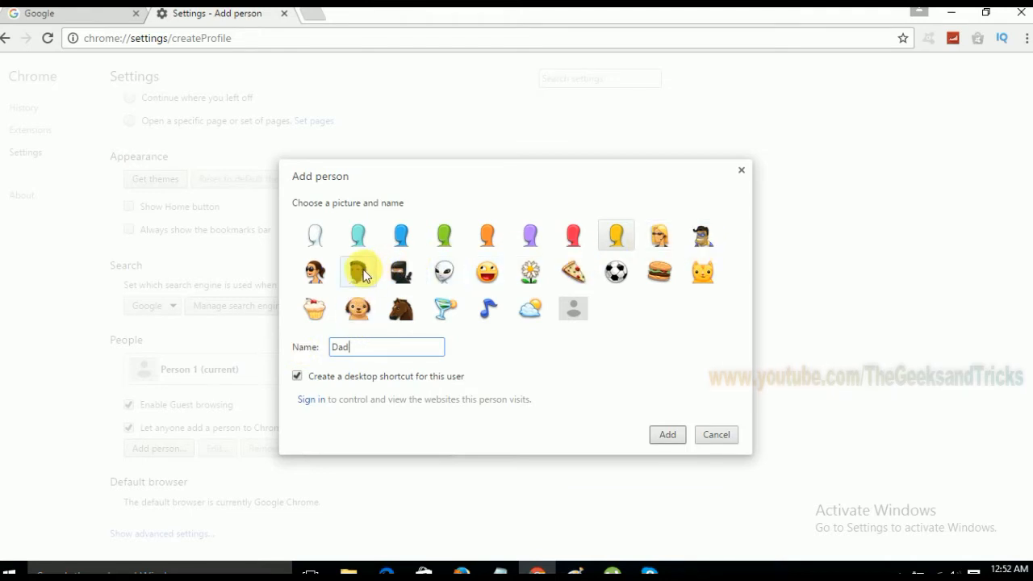
{"action": "left_click", "coordinate": [357, 271]}
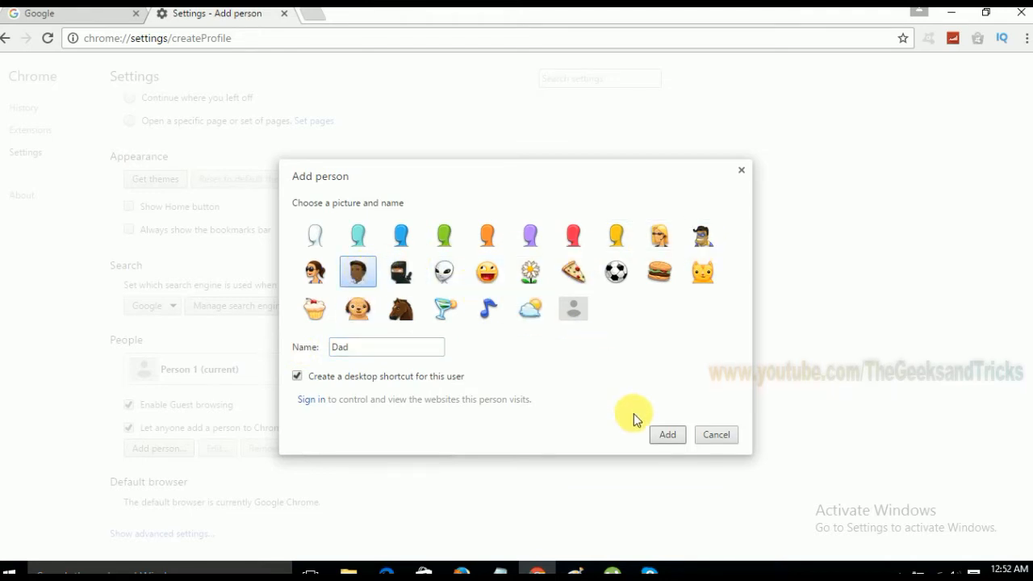
{"action": "mouse_move", "coordinate": [568, 413]}
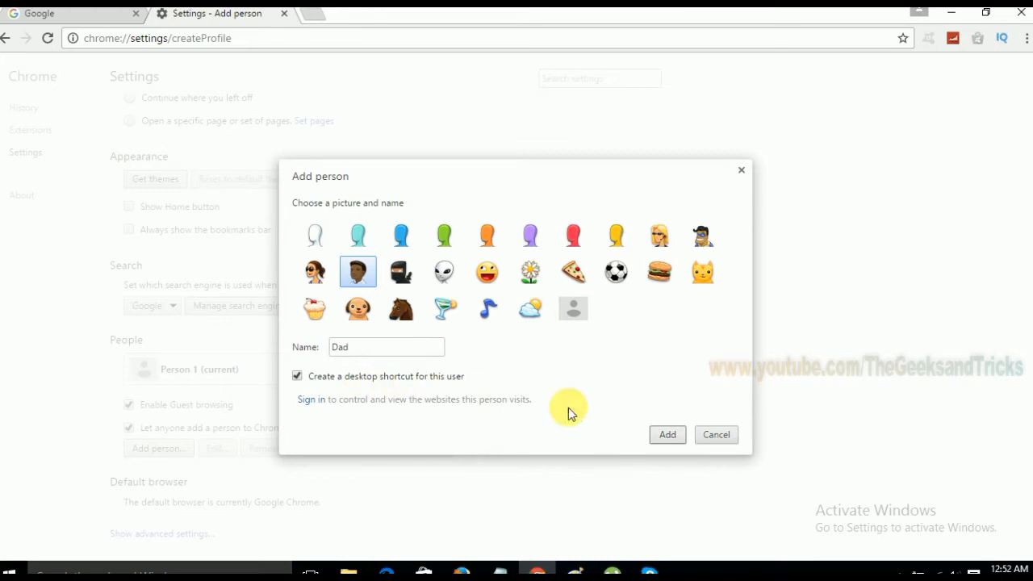
{"action": "left_click", "coordinate": [666, 434]}
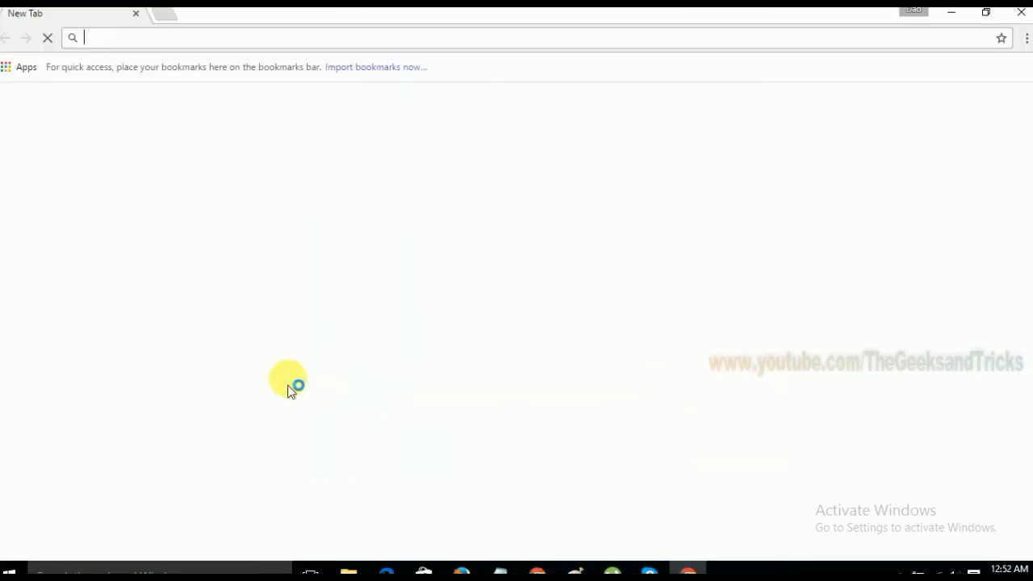
{"action": "mouse_move", "coordinate": [880, 28]}
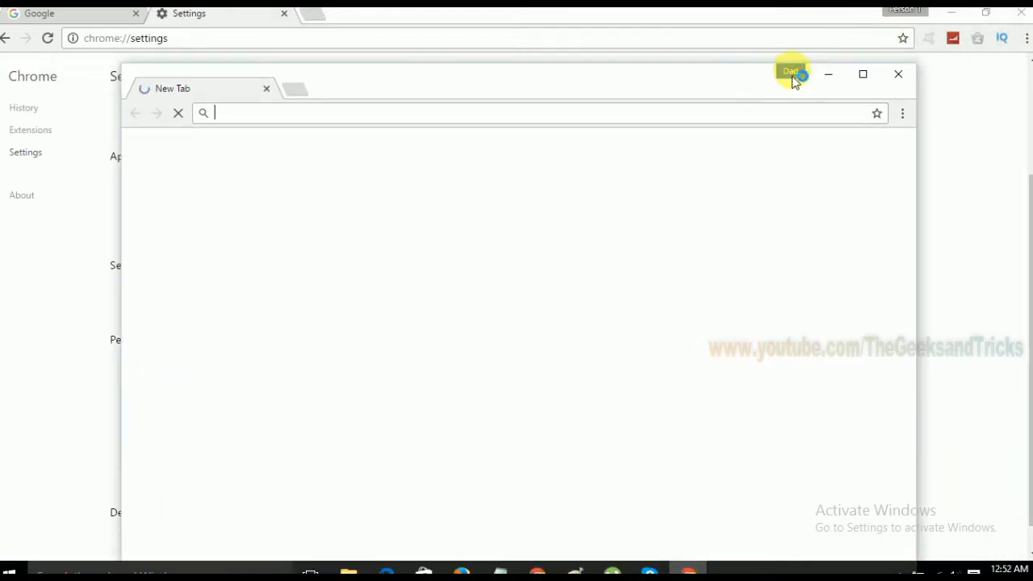
Back in Settings, add a person named 'Mom' with the blonde woman avatar
{"action": "left_click", "coordinate": [897, 73]}
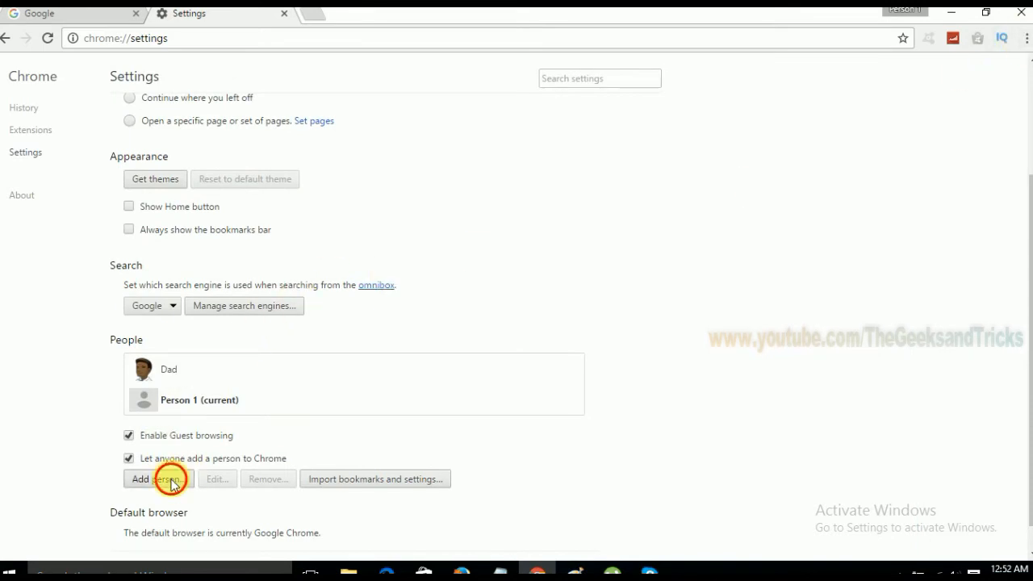
{"action": "left_click", "coordinate": [158, 479]}
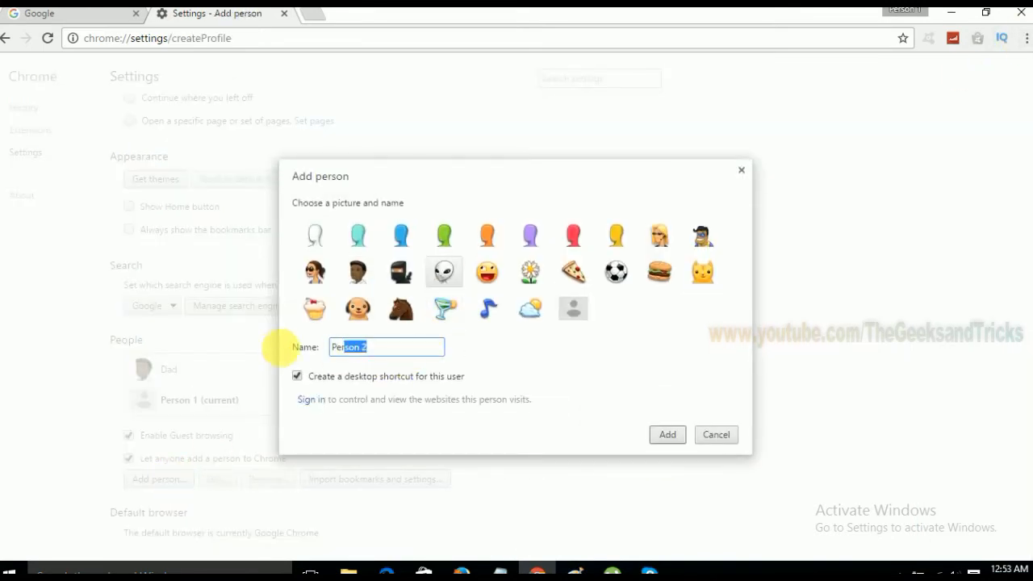
{"action": "type", "text": "Mom"}
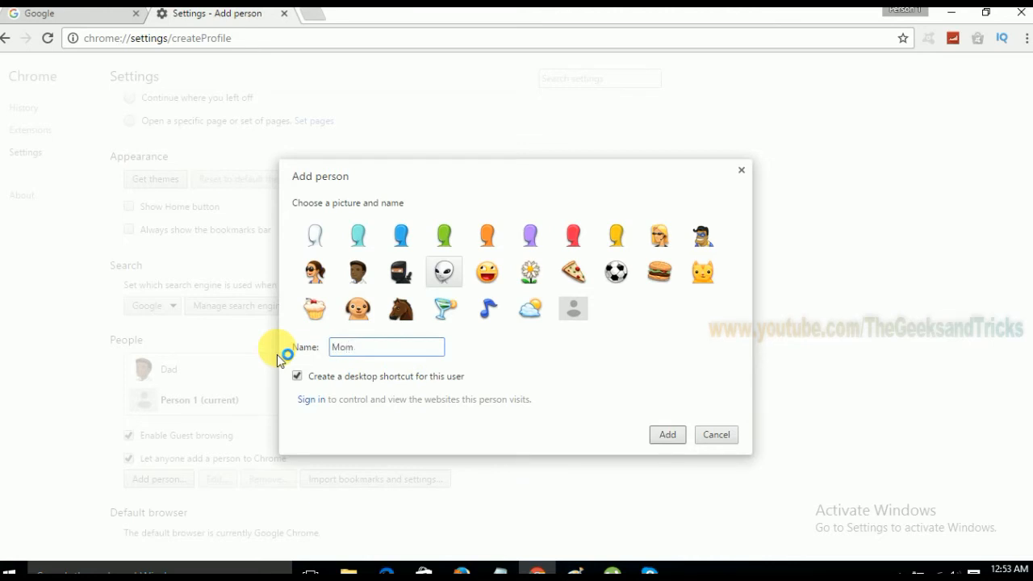
{"action": "left_click", "coordinate": [658, 235]}
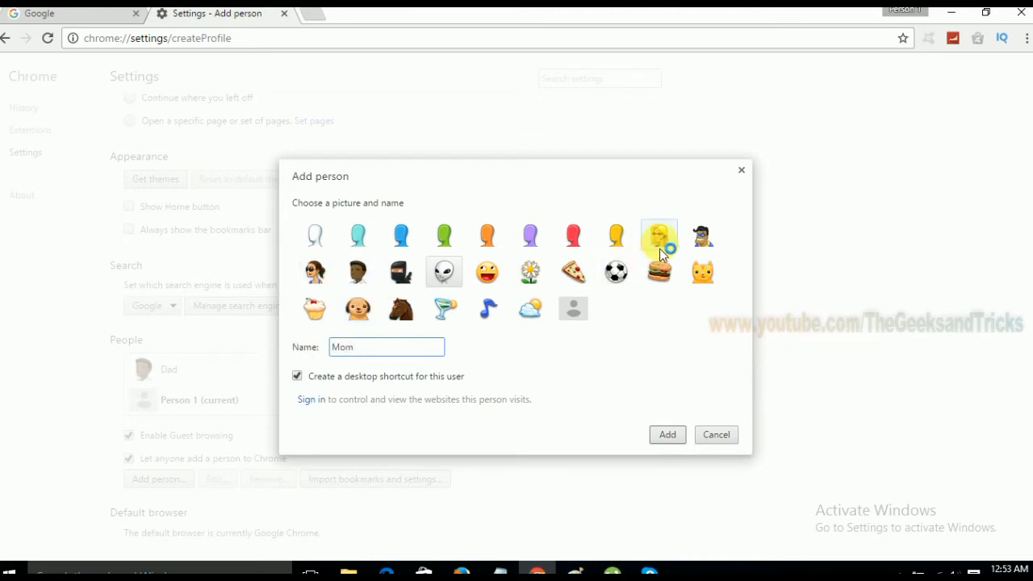
{"action": "left_click", "coordinate": [659, 235]}
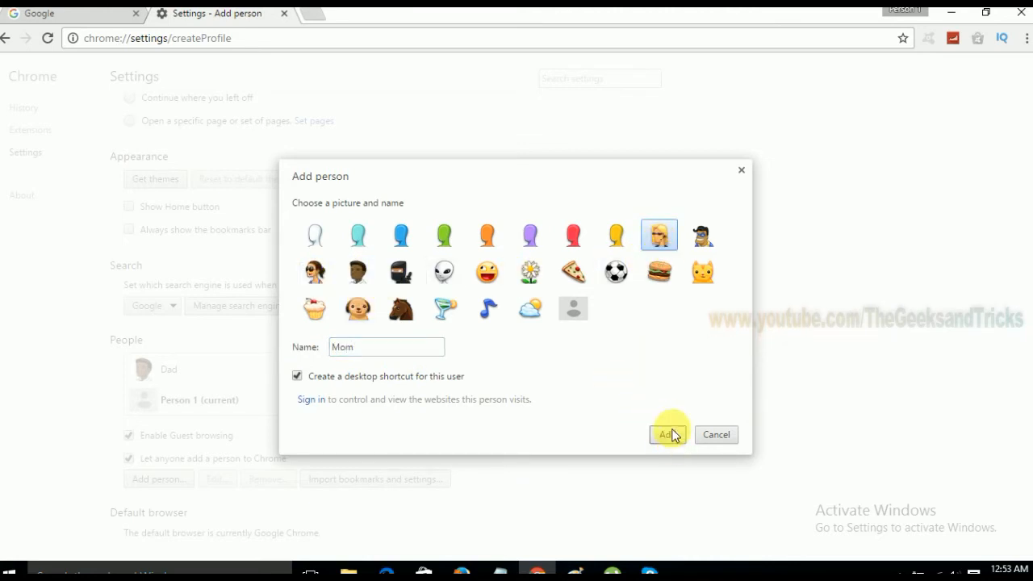
{"action": "left_click", "coordinate": [667, 434]}
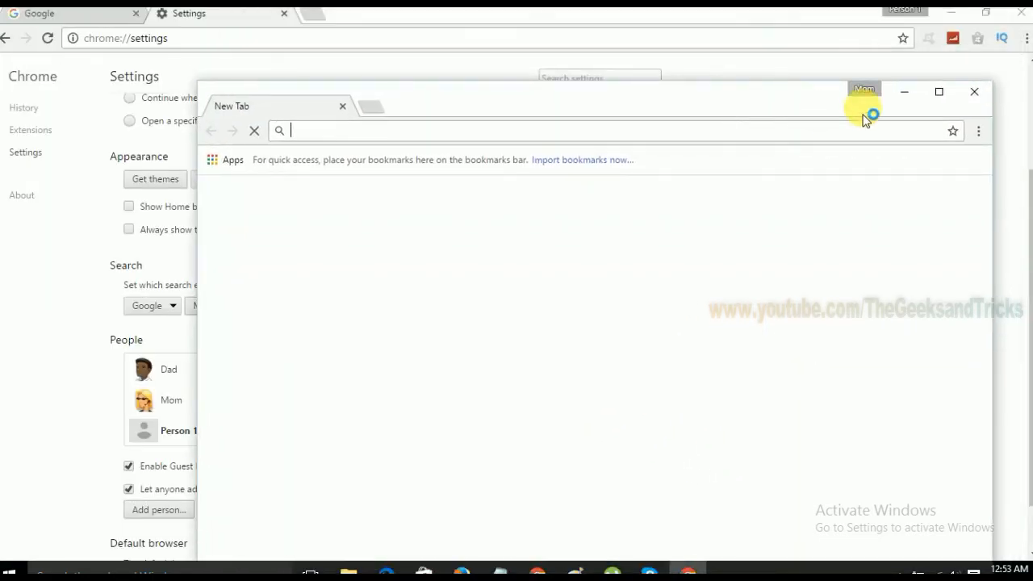
{"action": "mouse_move", "coordinate": [888, 97]}
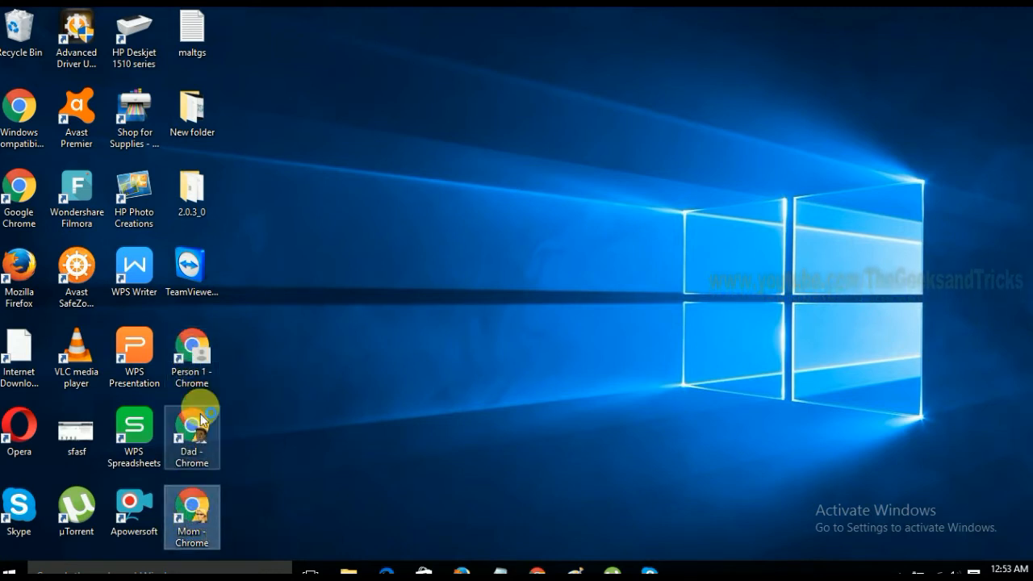
Launch Chrome as Dad from the 'Dad - Chrome' desktop shortcut and focus its address bar
{"action": "double_click", "coordinate": [191, 436]}
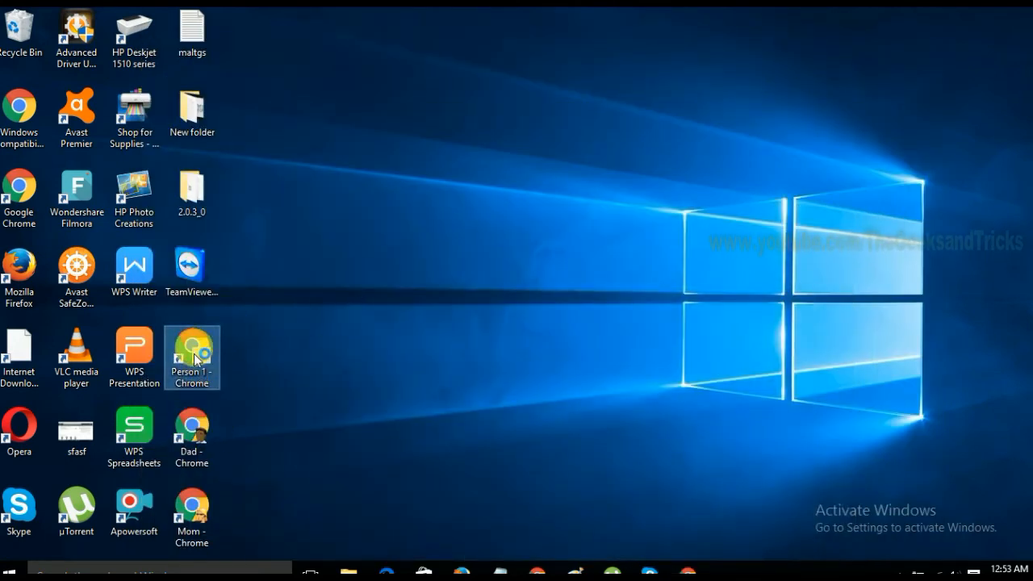
{"action": "mouse_move", "coordinate": [190, 358]}
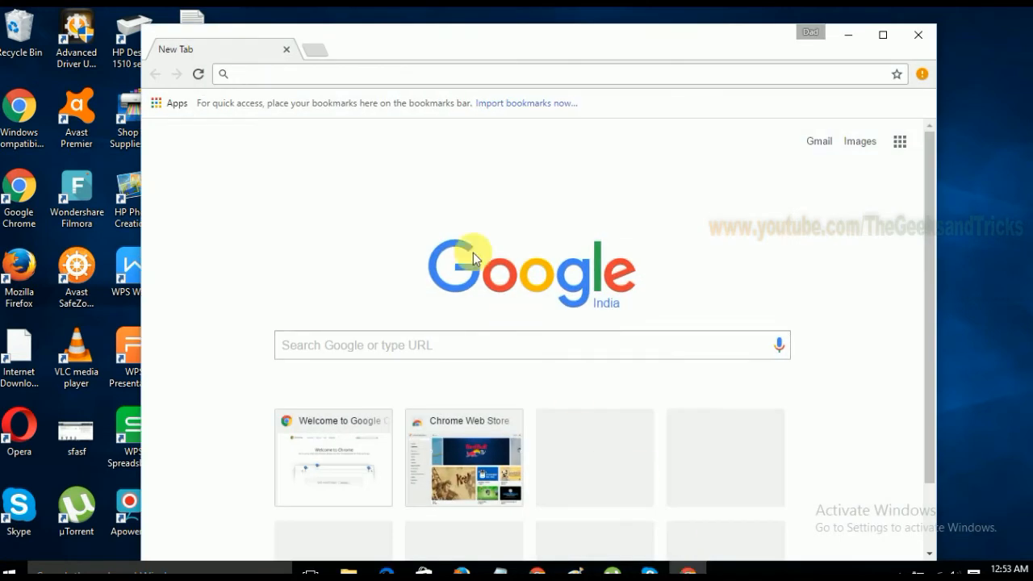
{"action": "left_click", "coordinate": [532, 73]}
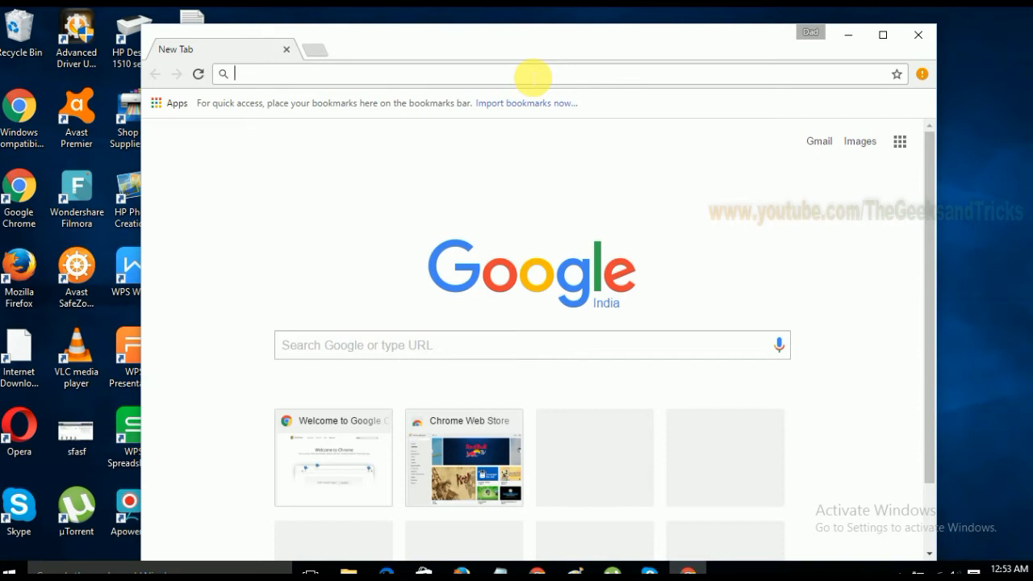
{"action": "mouse_move", "coordinate": [896, 74]}
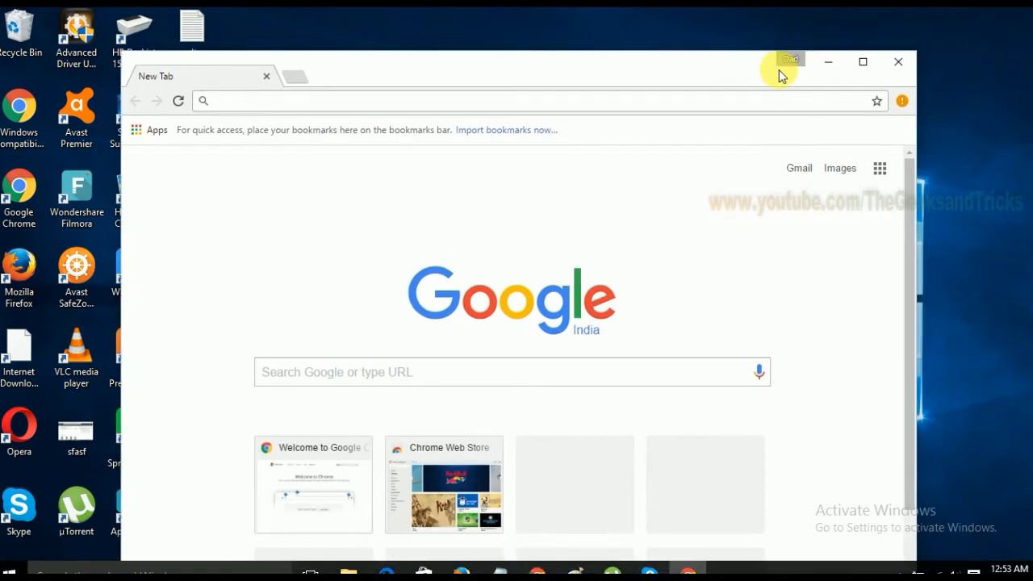
{"action": "mouse_move", "coordinate": [862, 62]}
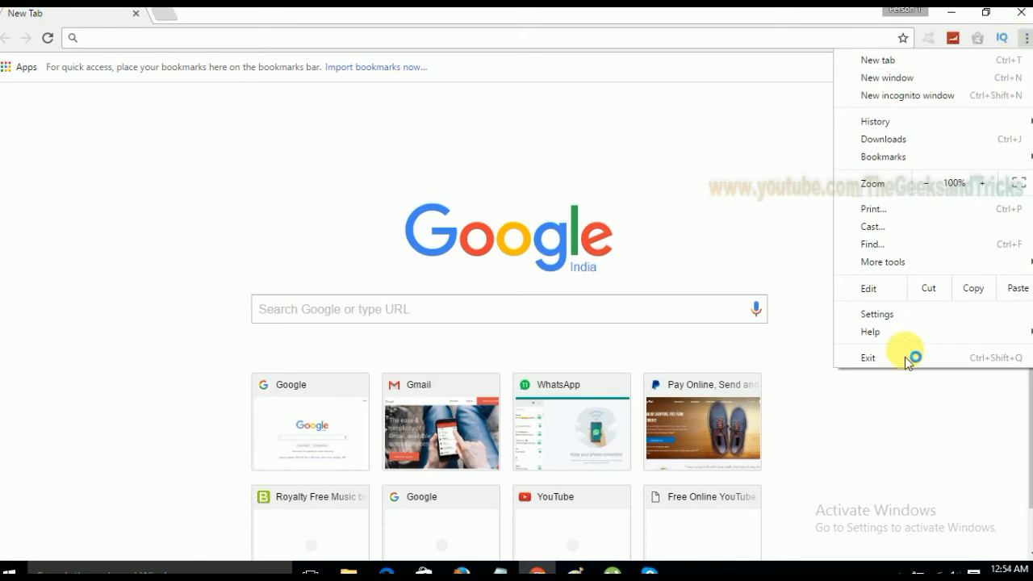
Rename the current Person 1 profile to 'Ankuraj' with the ninja avatar and save
{"action": "left_click", "coordinate": [876, 313]}
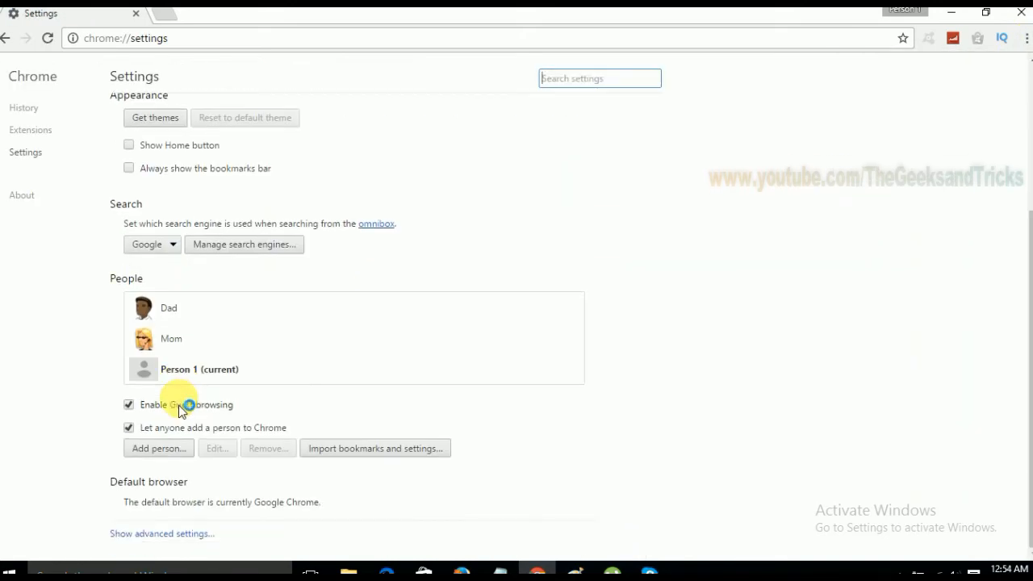
{"action": "mouse_move", "coordinate": [178, 308]}
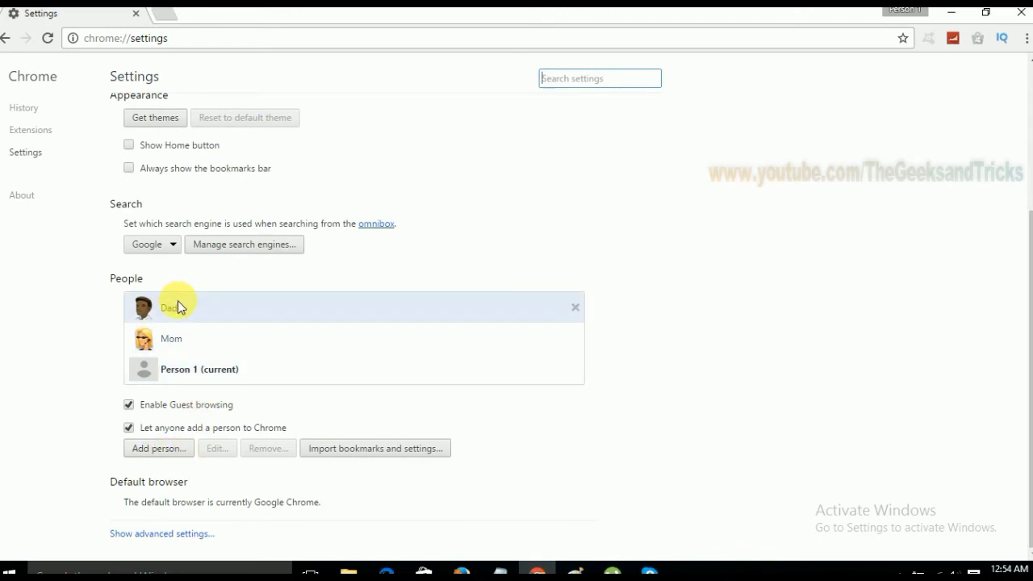
{"action": "left_click", "coordinate": [199, 369]}
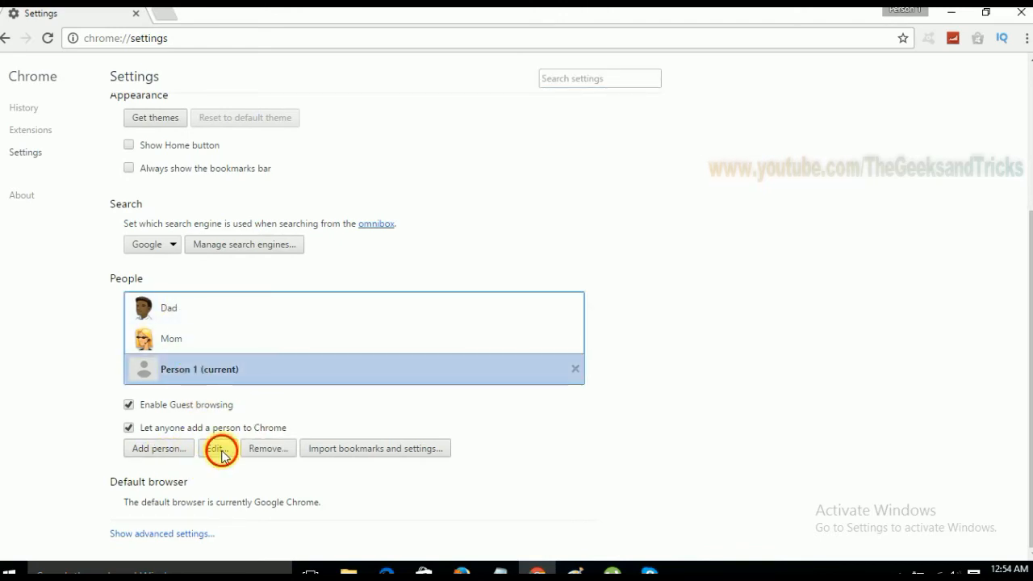
{"action": "left_click", "coordinate": [215, 447]}
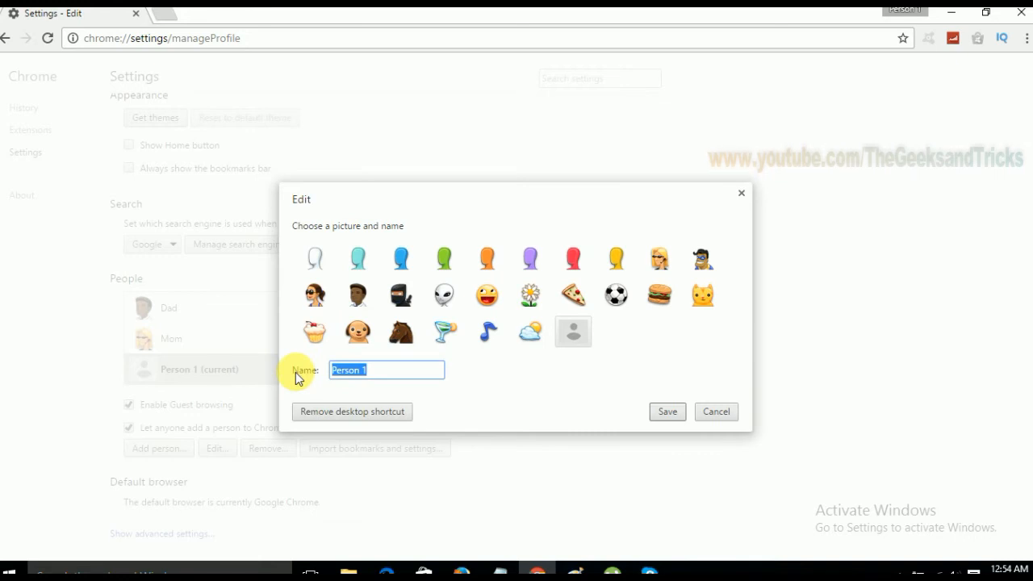
{"action": "type", "text": "Ankur"}
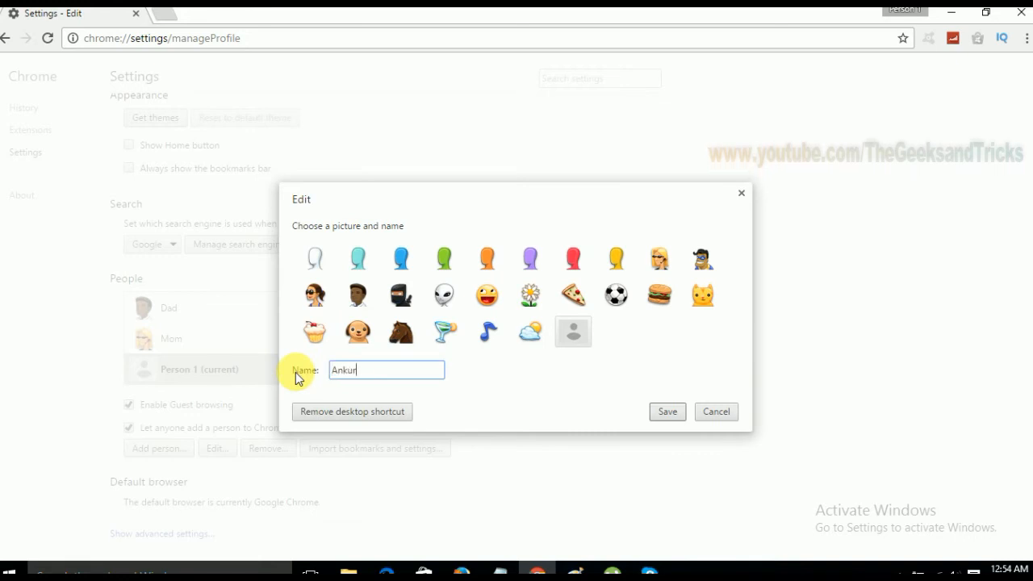
{"action": "type", "text": "aj"}
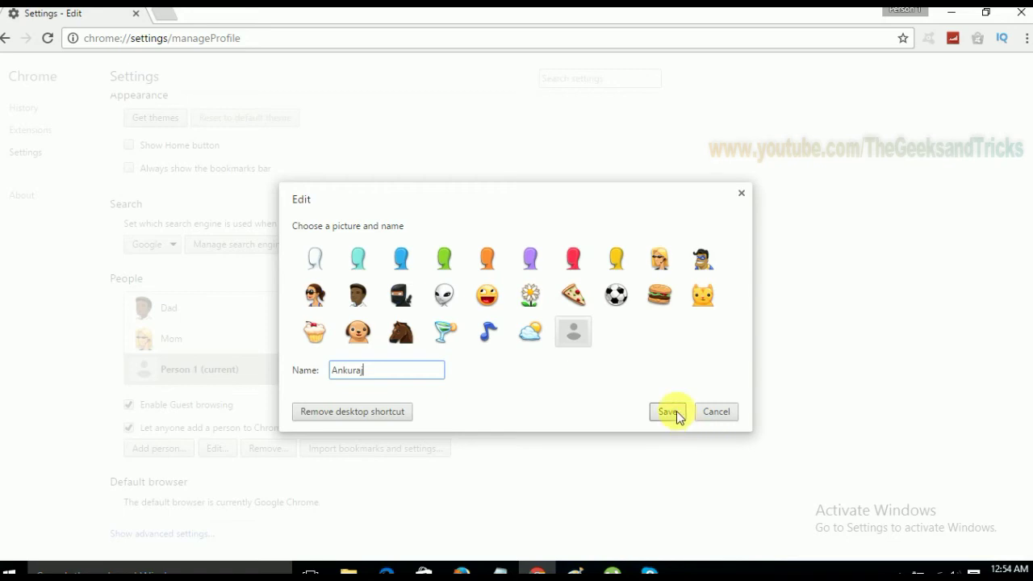
{"action": "mouse_move", "coordinate": [417, 305]}
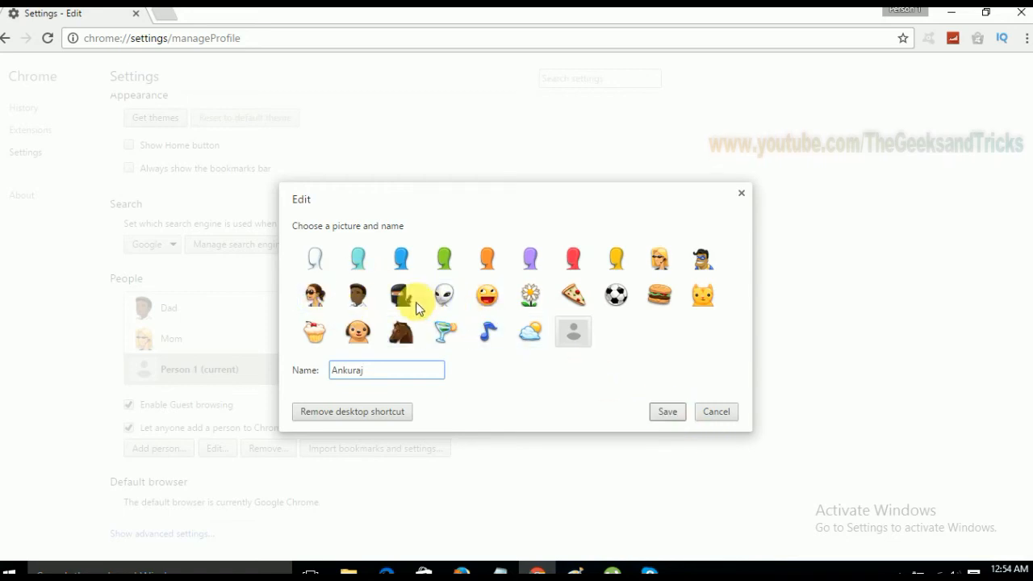
{"action": "left_click", "coordinate": [401, 293]}
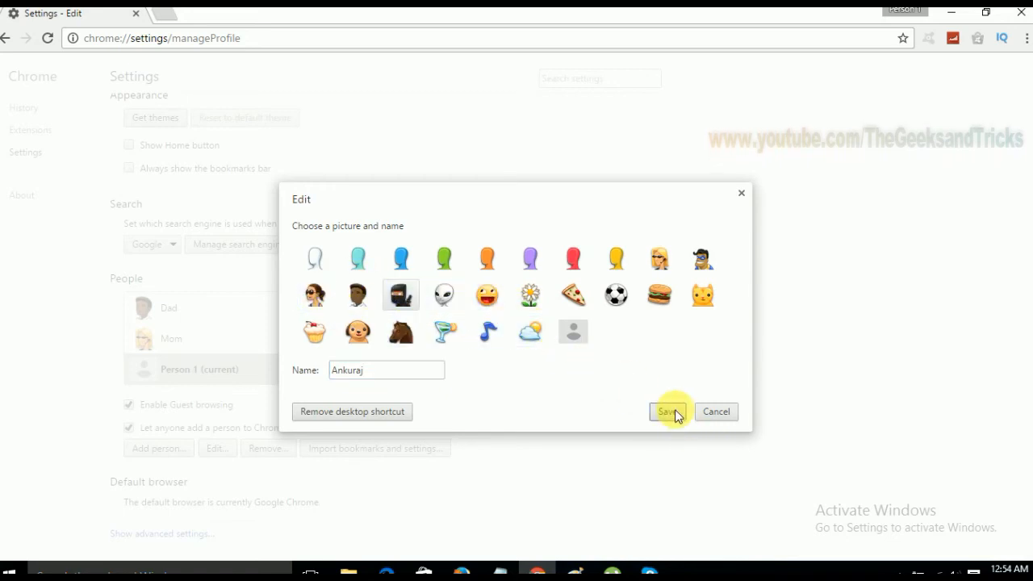
{"action": "left_click", "coordinate": [667, 411]}
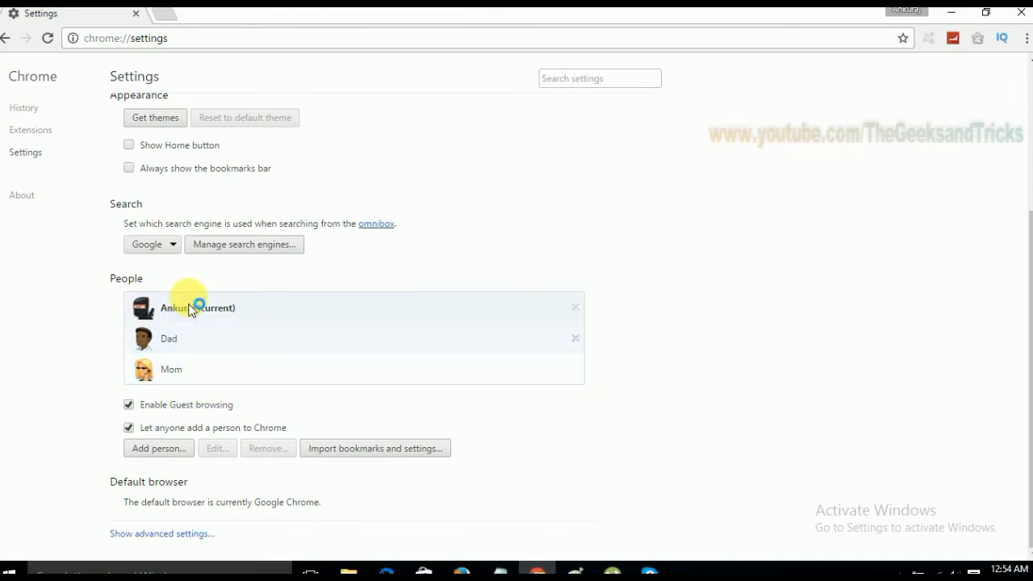
{"action": "scroll", "scroll_direction": "up", "scroll_amount": 3}
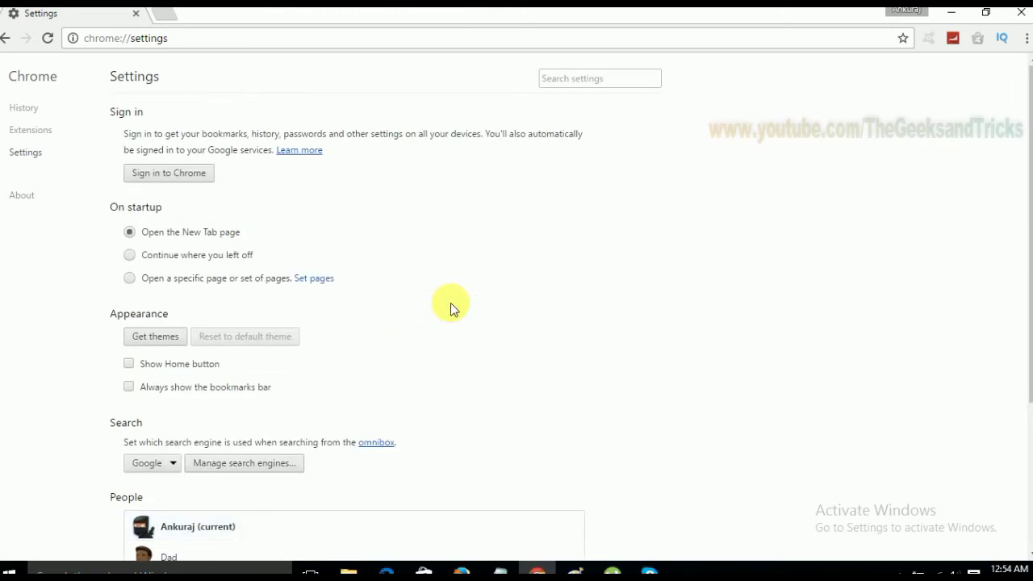
{"action": "scroll", "scroll_direction": "down", "scroll_amount": 3}
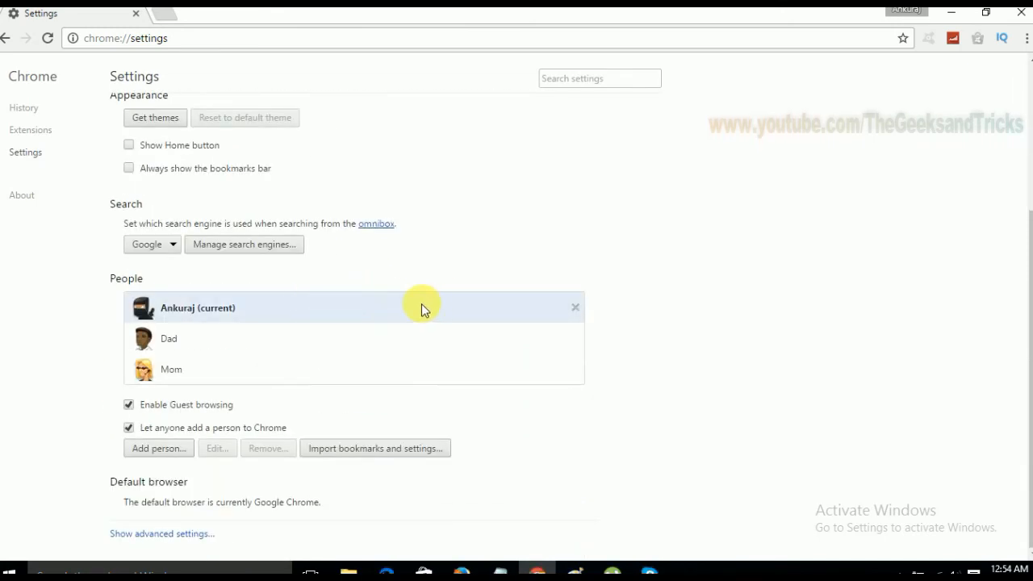
{"action": "mouse_move", "coordinate": [392, 449]}
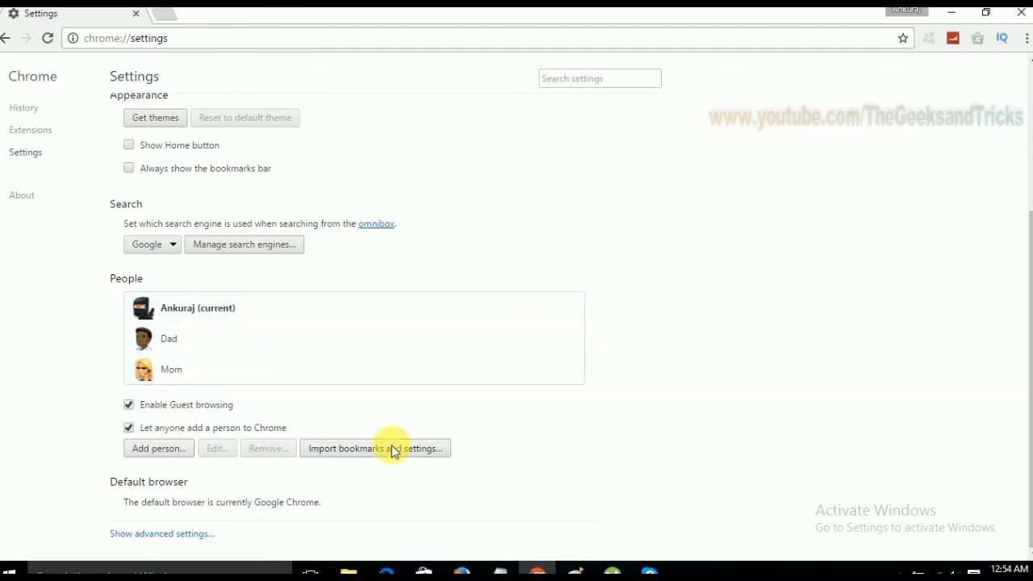
{"action": "scroll", "scroll_direction": "up", "scroll_amount": 3}
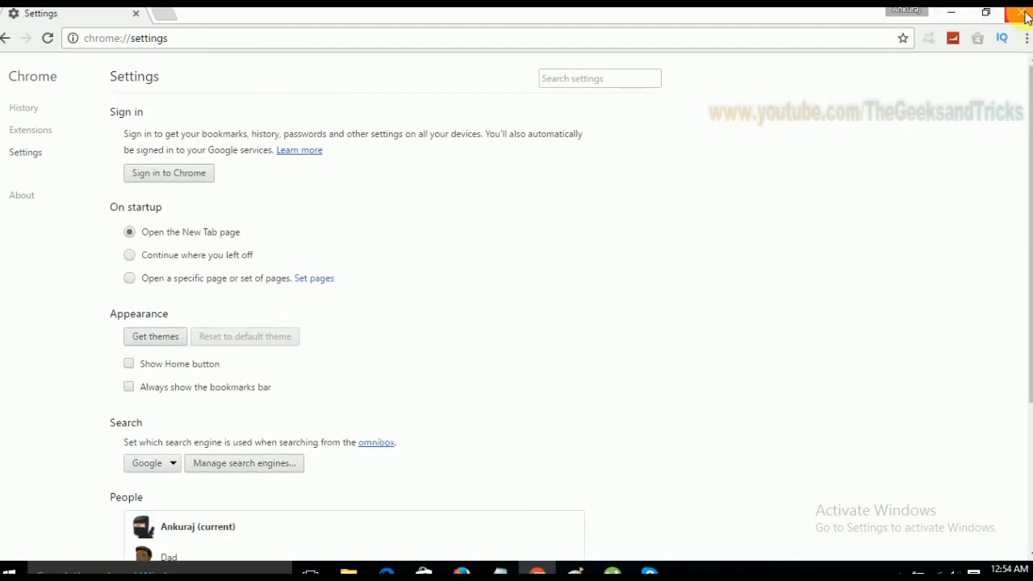
Close the Chrome window, leaving the Ankuraj, Dad and Mom shortcuts on the desktop
{"action": "left_click", "coordinate": [1025, 13]}
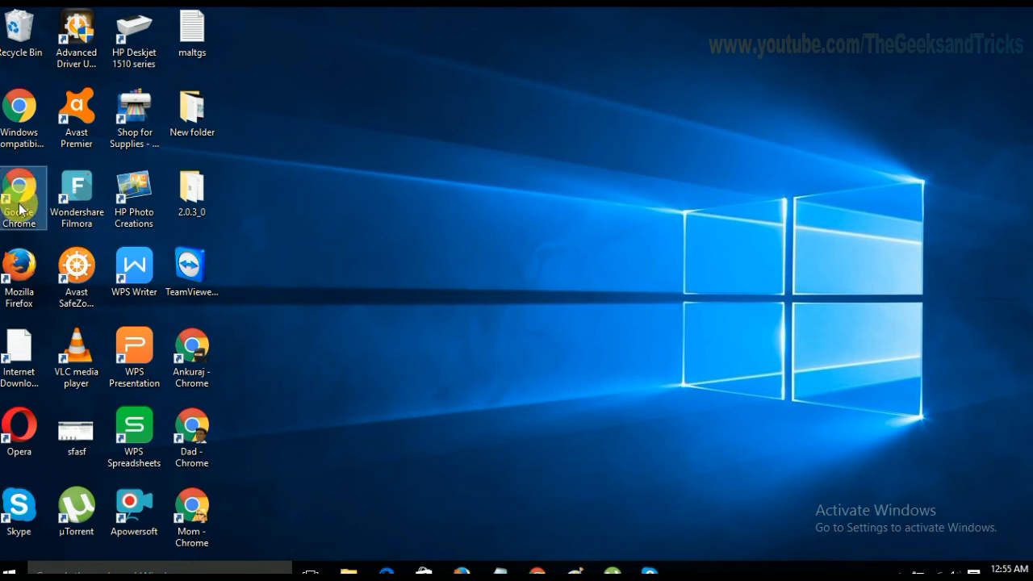
{"action": "mouse_move", "coordinate": [24, 197]}
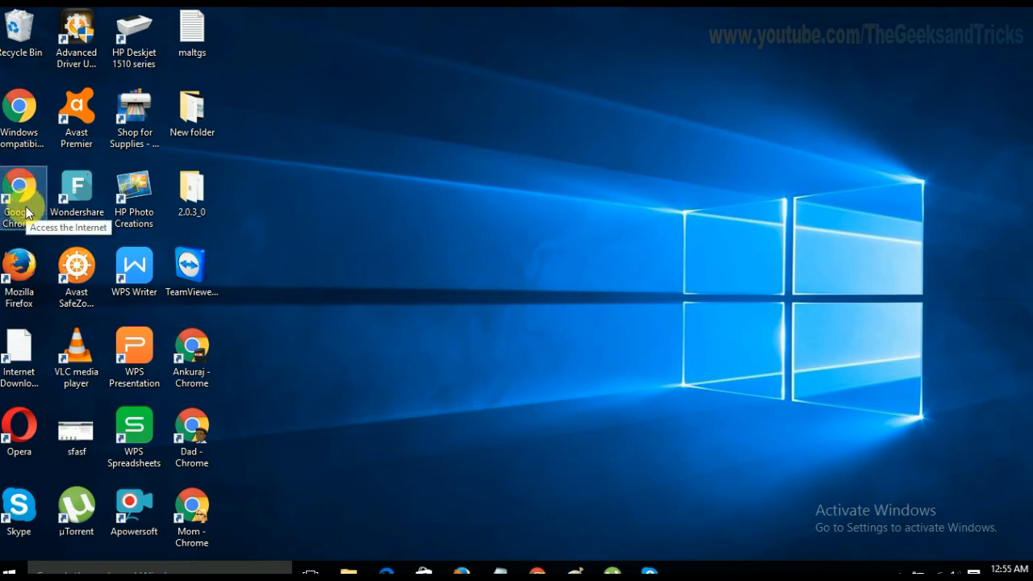
{"action": "mouse_move", "coordinate": [358, 173]}
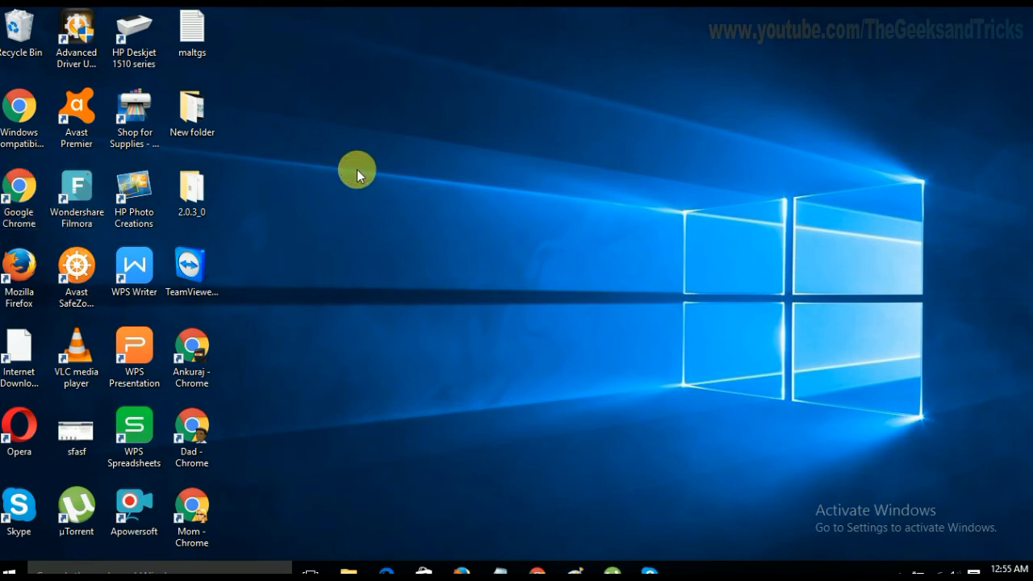
{"action": "mouse_move", "coordinate": [282, 190]}
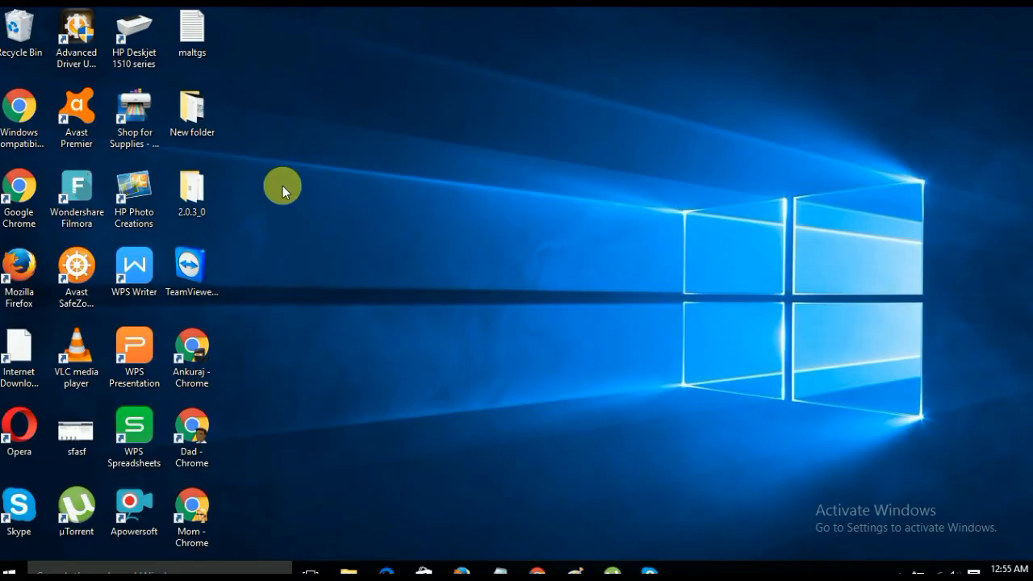